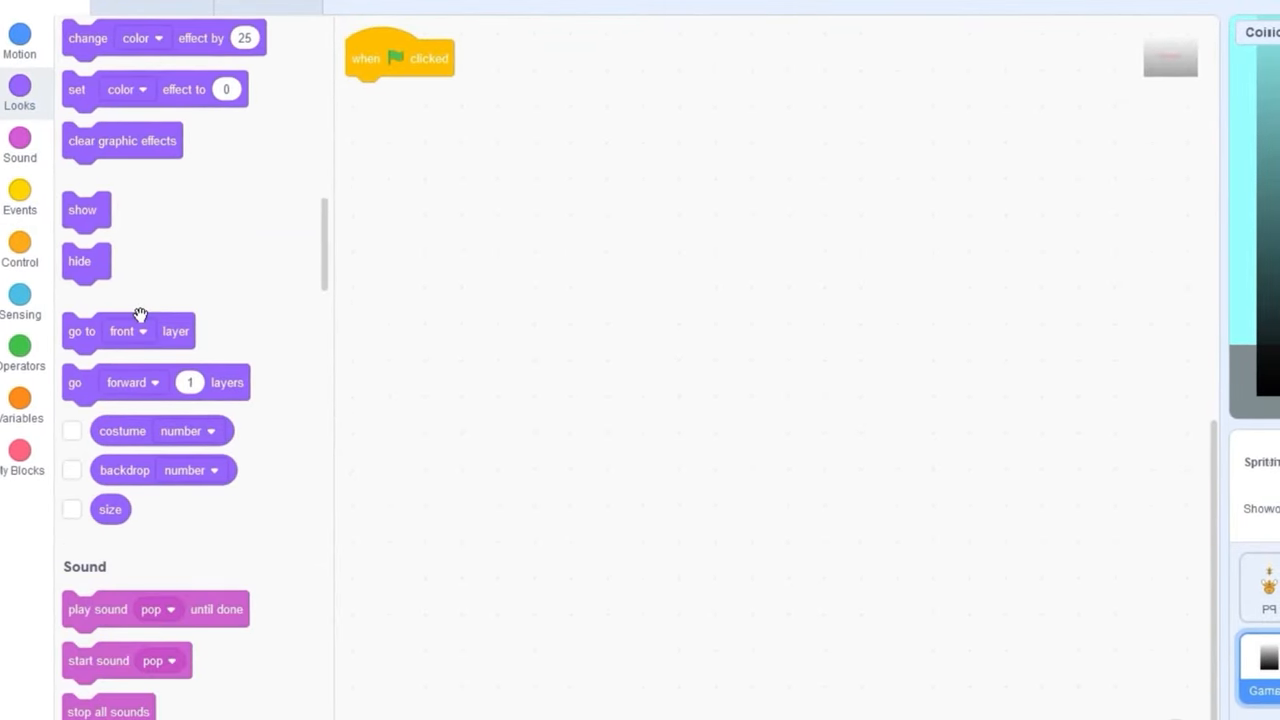
Hide the sprite at green flag and create a new 'Game Over' broadcast message for its receive handler.
drag(88, 262, 368, 96)
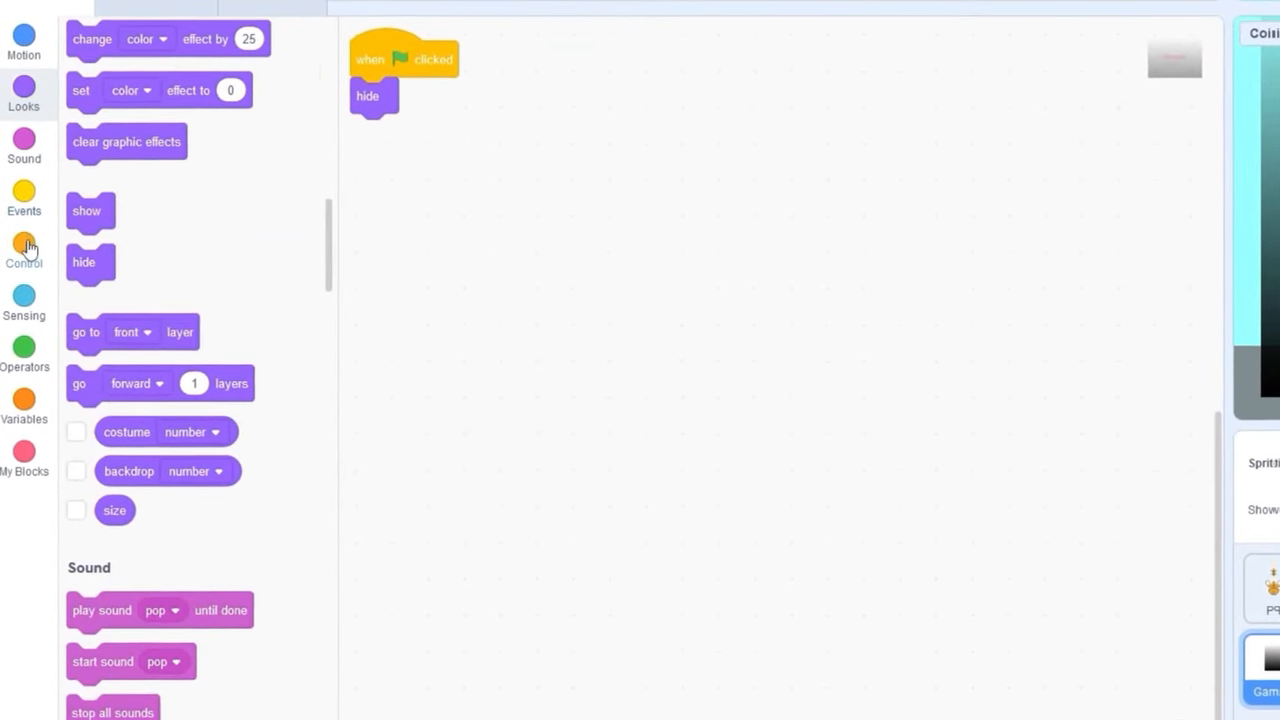
click(24, 196)
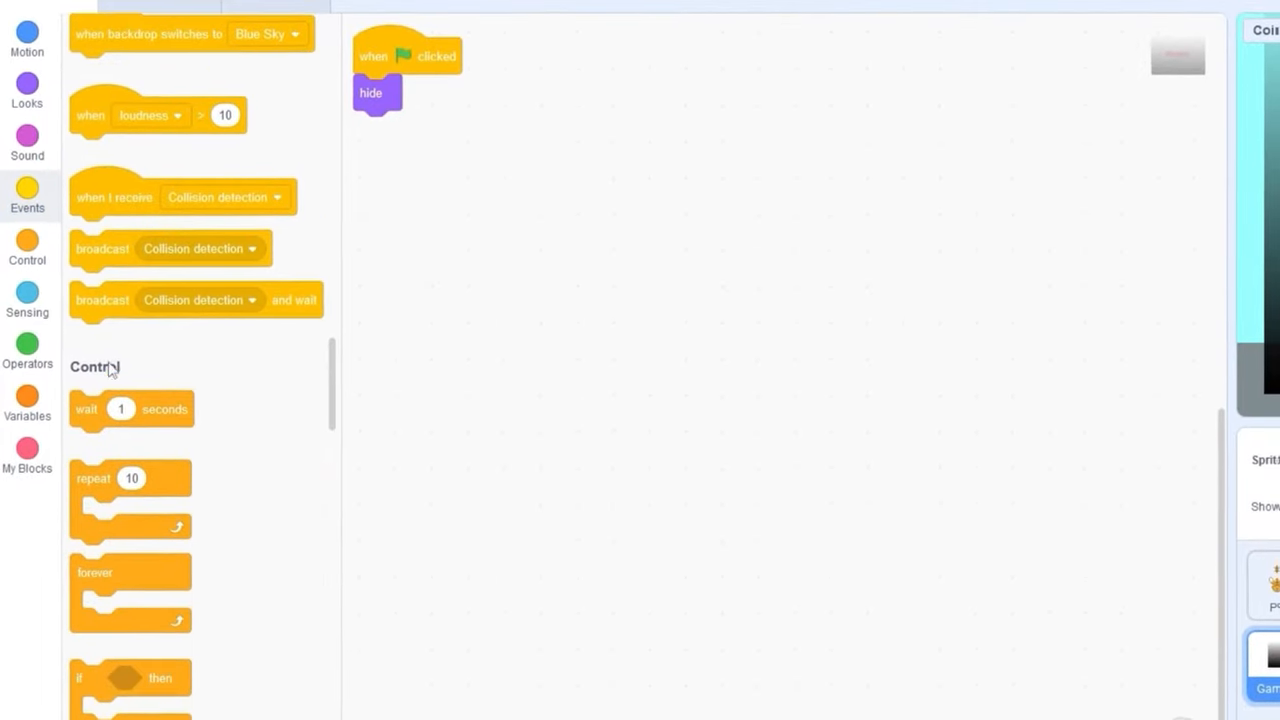
click(588, 172)
text(Game O)
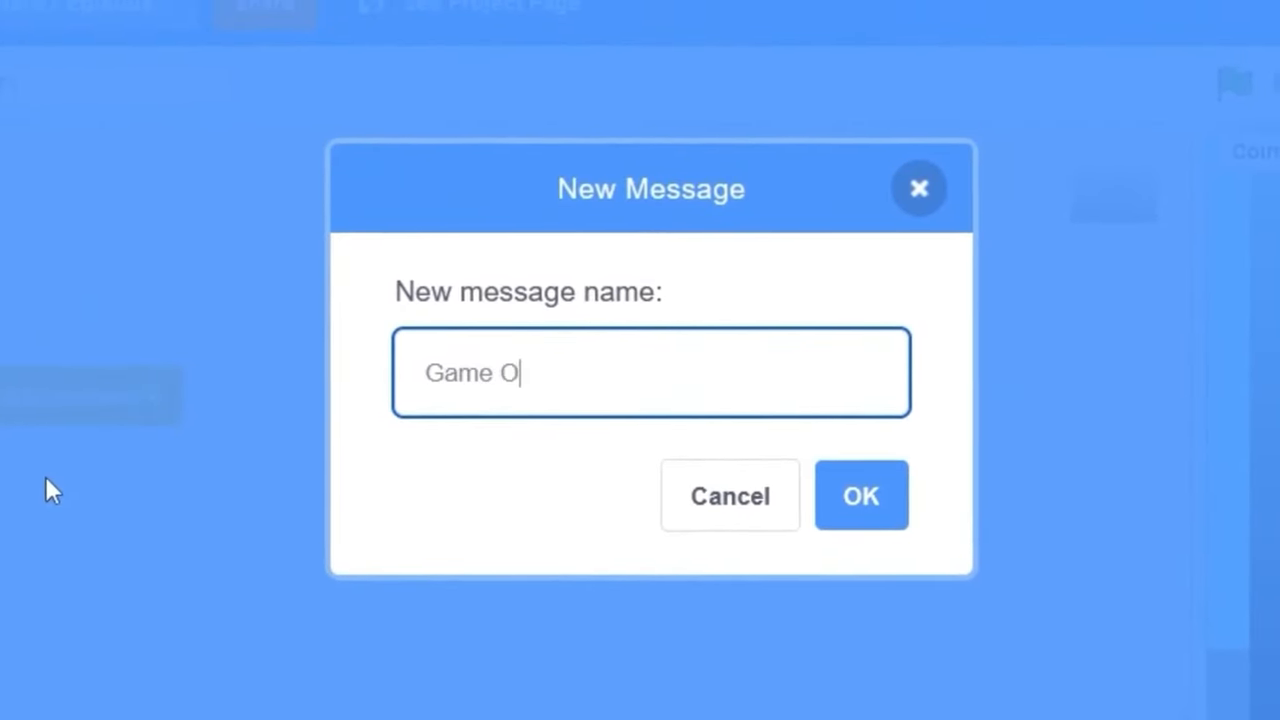
click(860, 496)
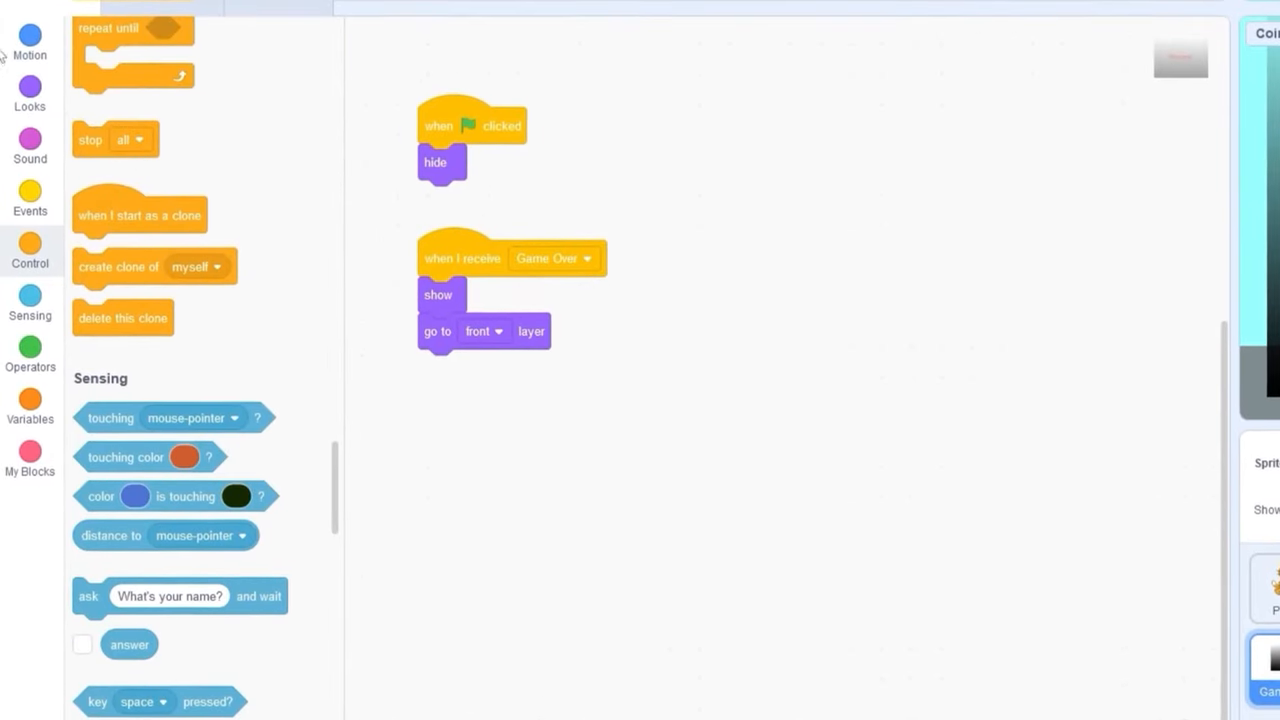
Insert 'go to x: 0 y: 0' before 'hide', then move on to the Player sprite's scripts.
click(24, 28)
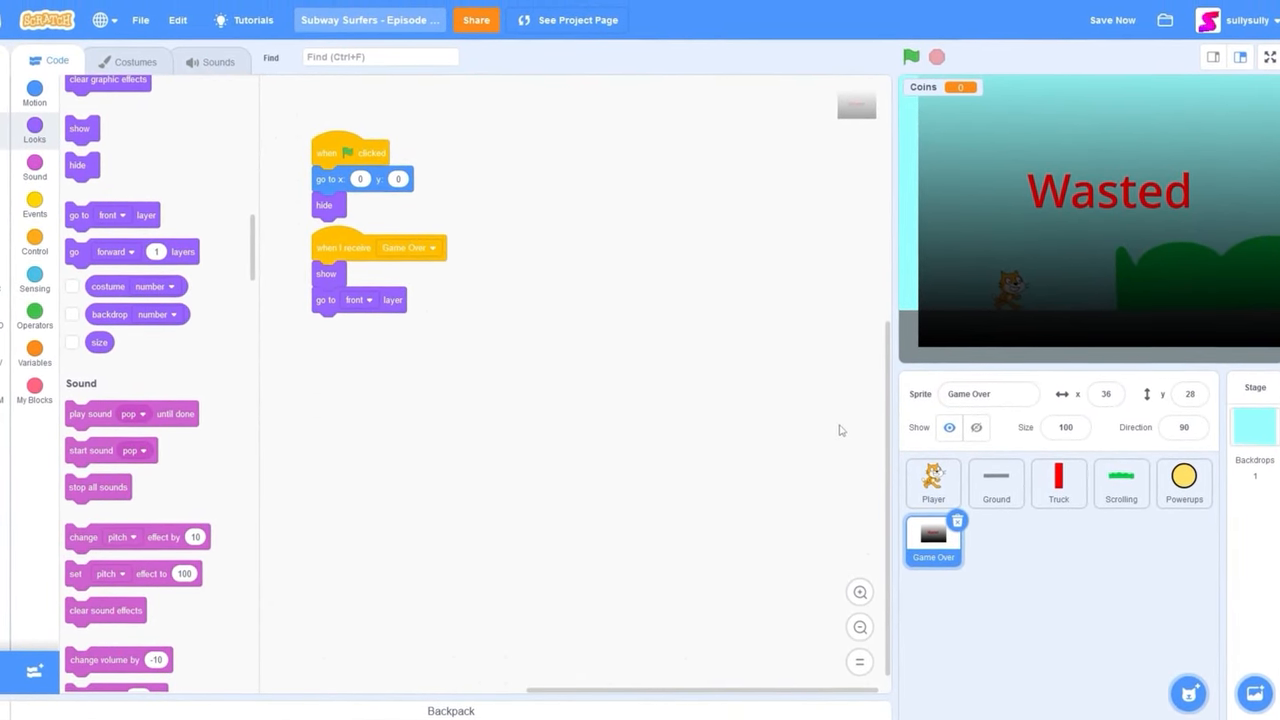
click(932, 486)
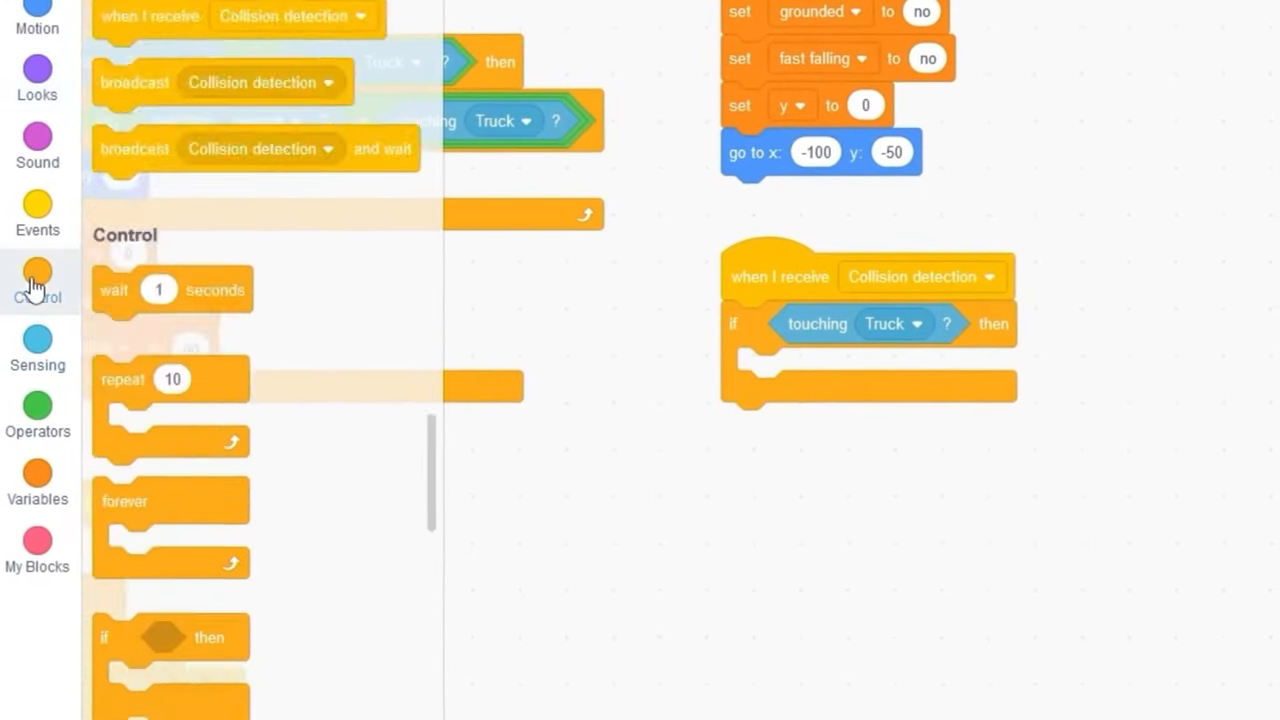
Broadcast Game Over inside 'if touching Truck' and stop the Player's other scripts on receiving Game Over.
click(36, 210)
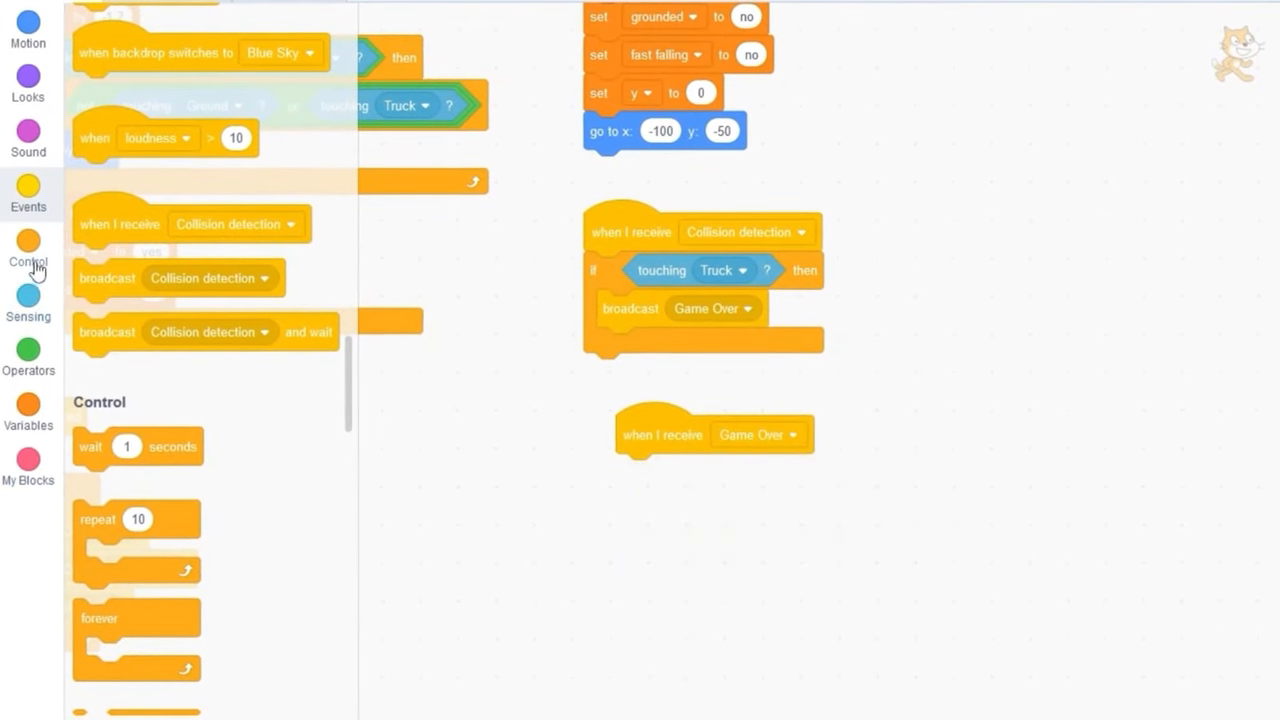
scroll(down, 3)
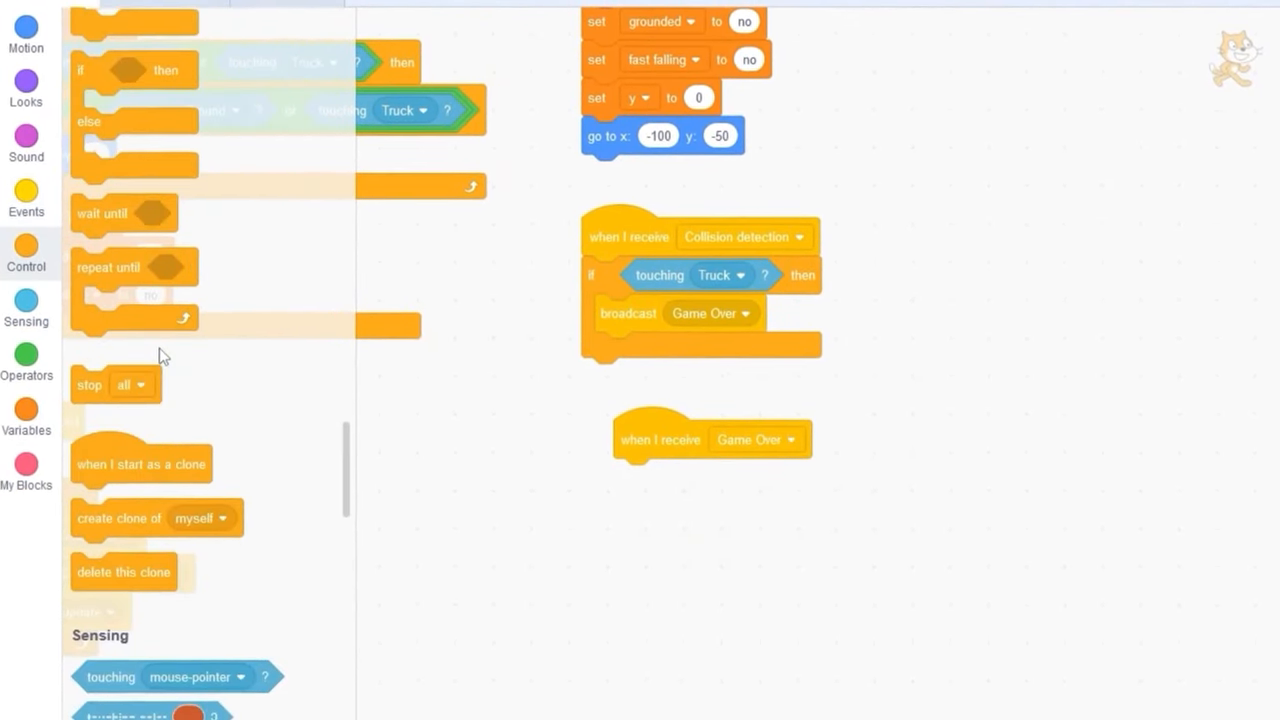
scroll(down, 3)
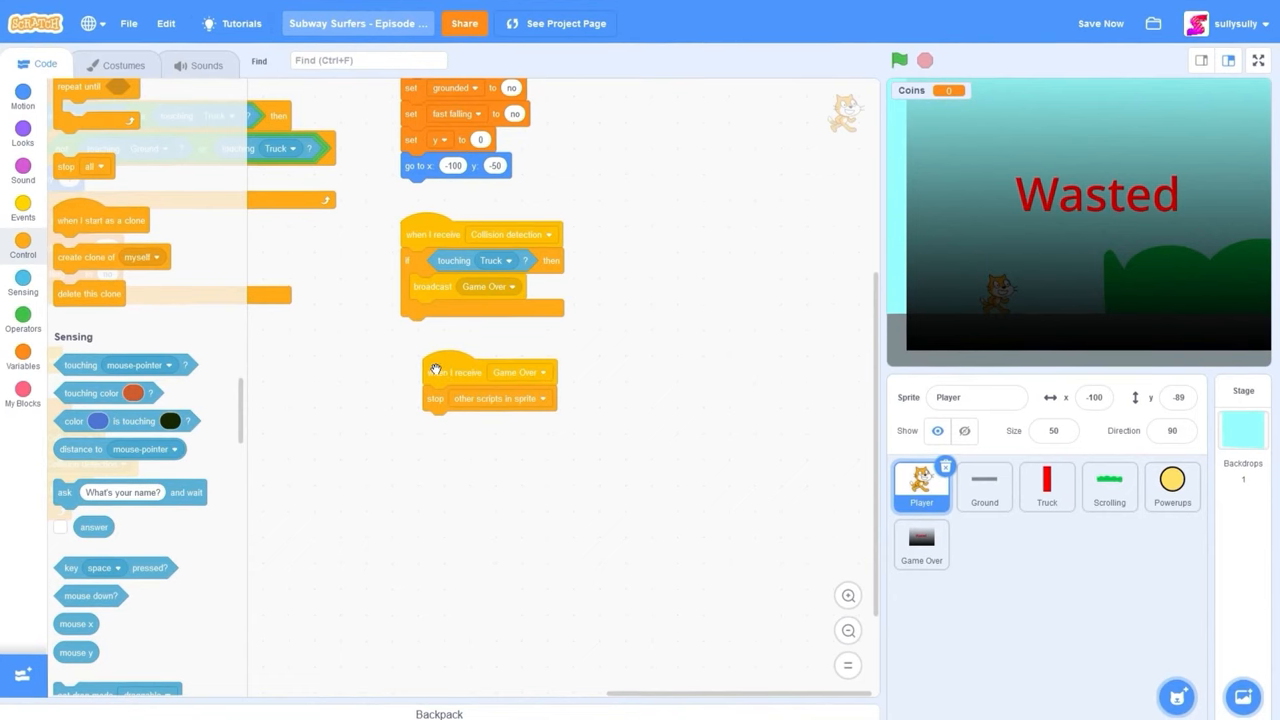
Copy the 'when I receive Game Over / stop other scripts' script onto Truck and Powerups and check each sprite.
drag(436, 370, 550, 604)
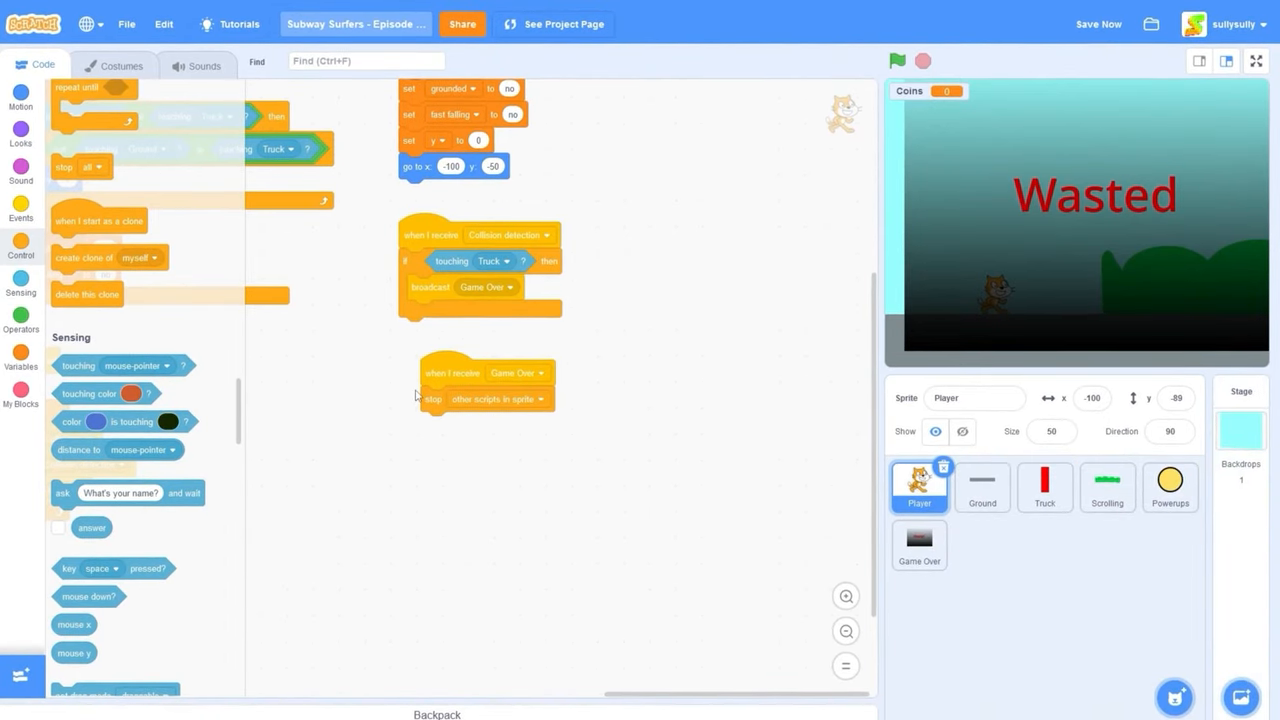
click(1042, 488)
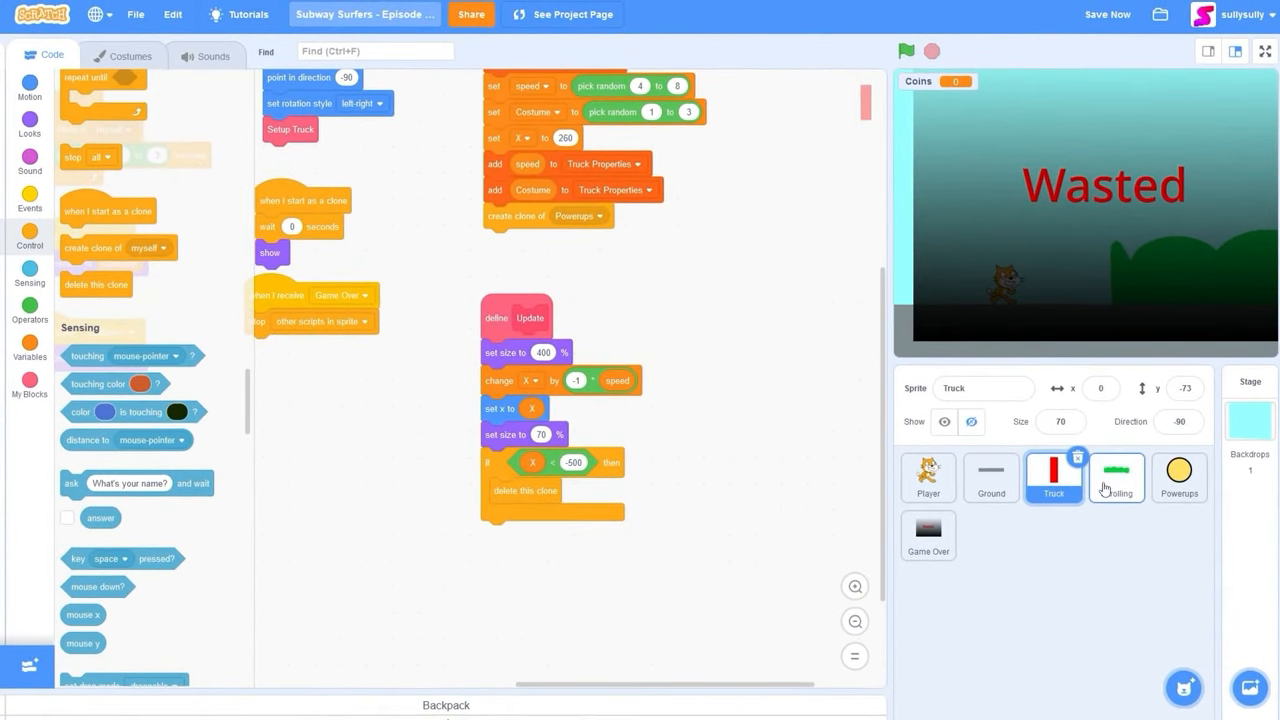
click(1180, 480)
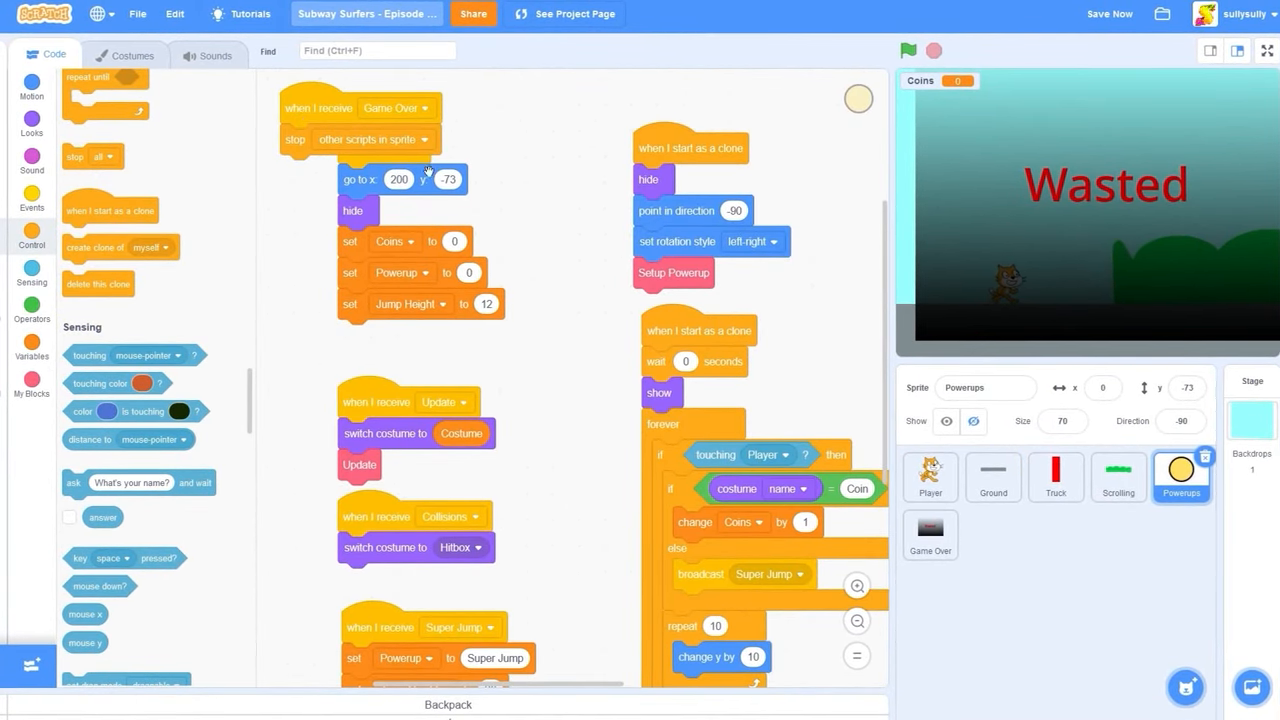